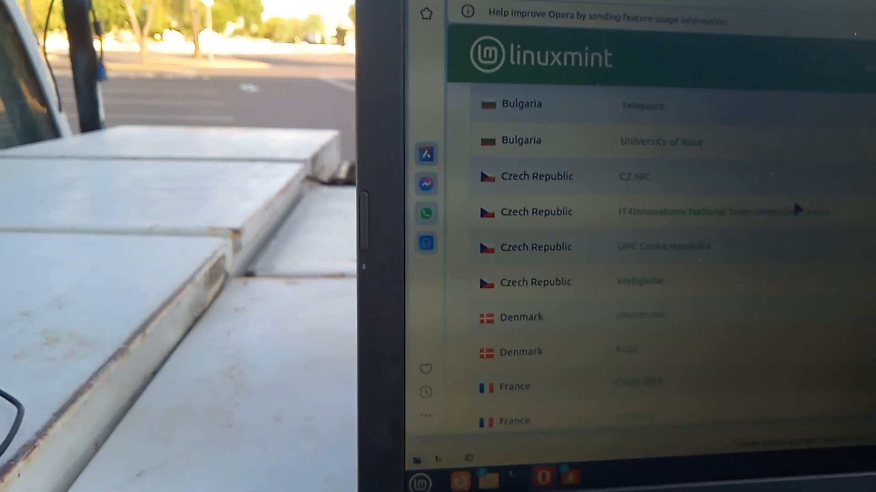
scroll("down", 3)
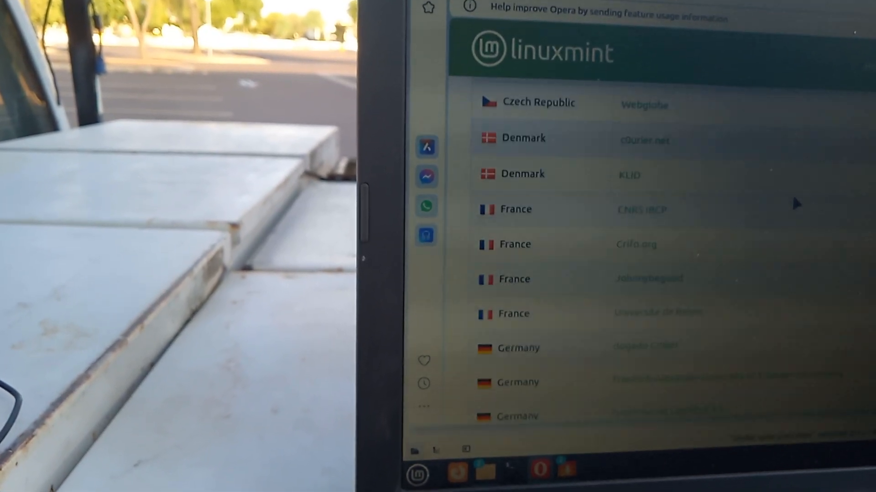
scroll("down", 3)
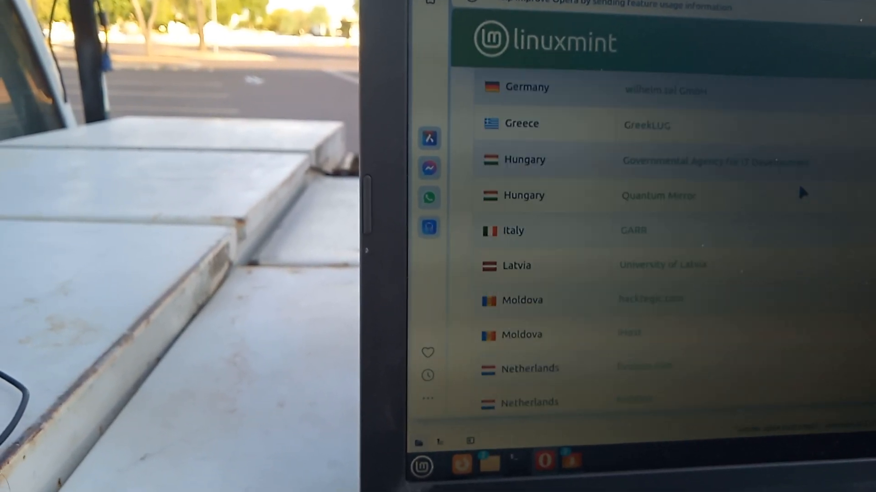
scroll("down", 3)
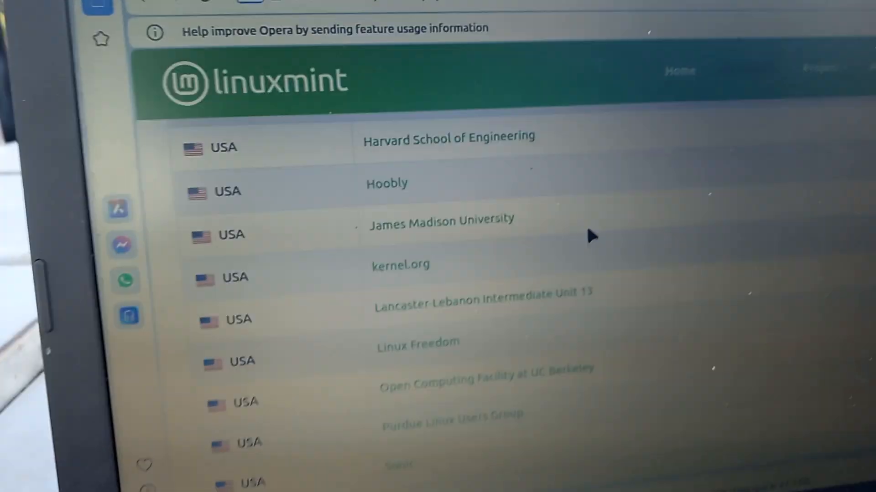
scroll("up", 3)
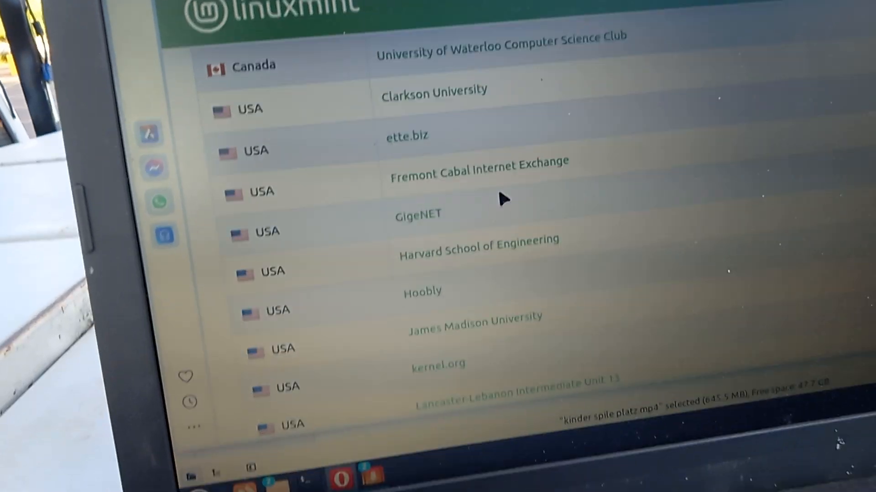